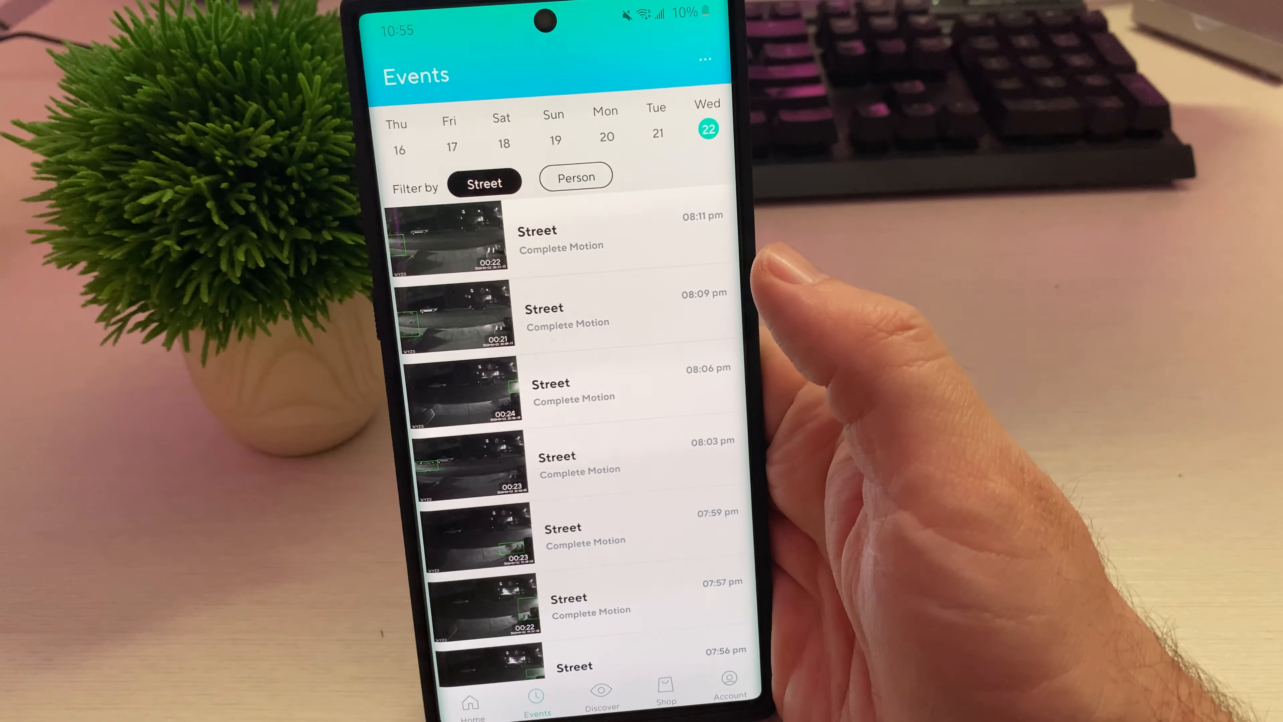
Select the Street Complete Motion event at 05:26 pm to start its clip loading
left_click(532, 237)
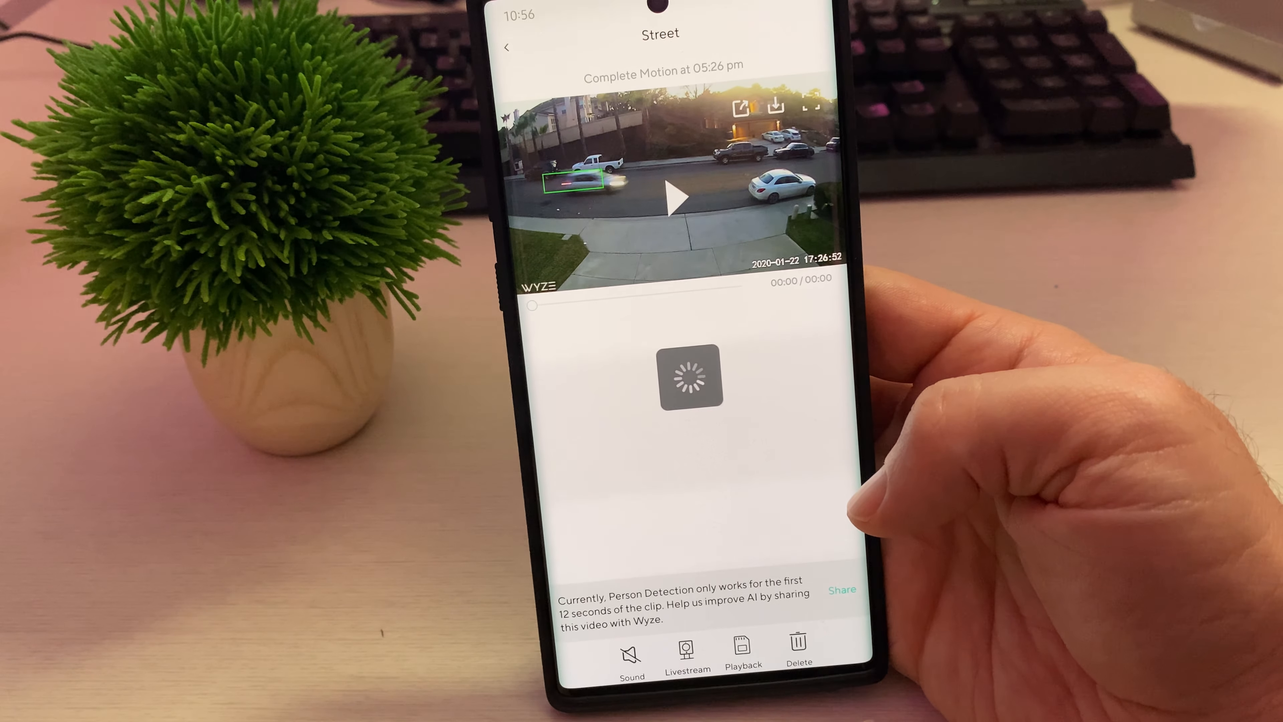
Return from the clip to the Events list showing Street entries around 11:35–11:45 am
left_click(671, 193)
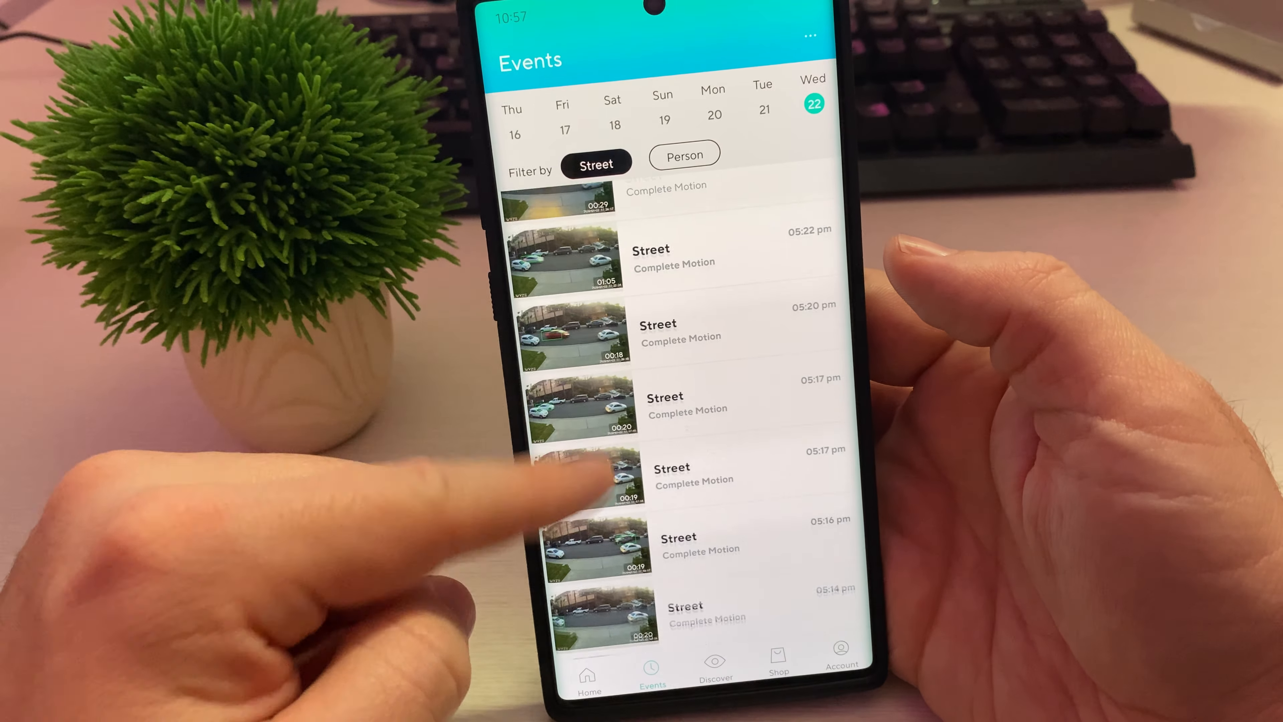
left_click(577, 483)
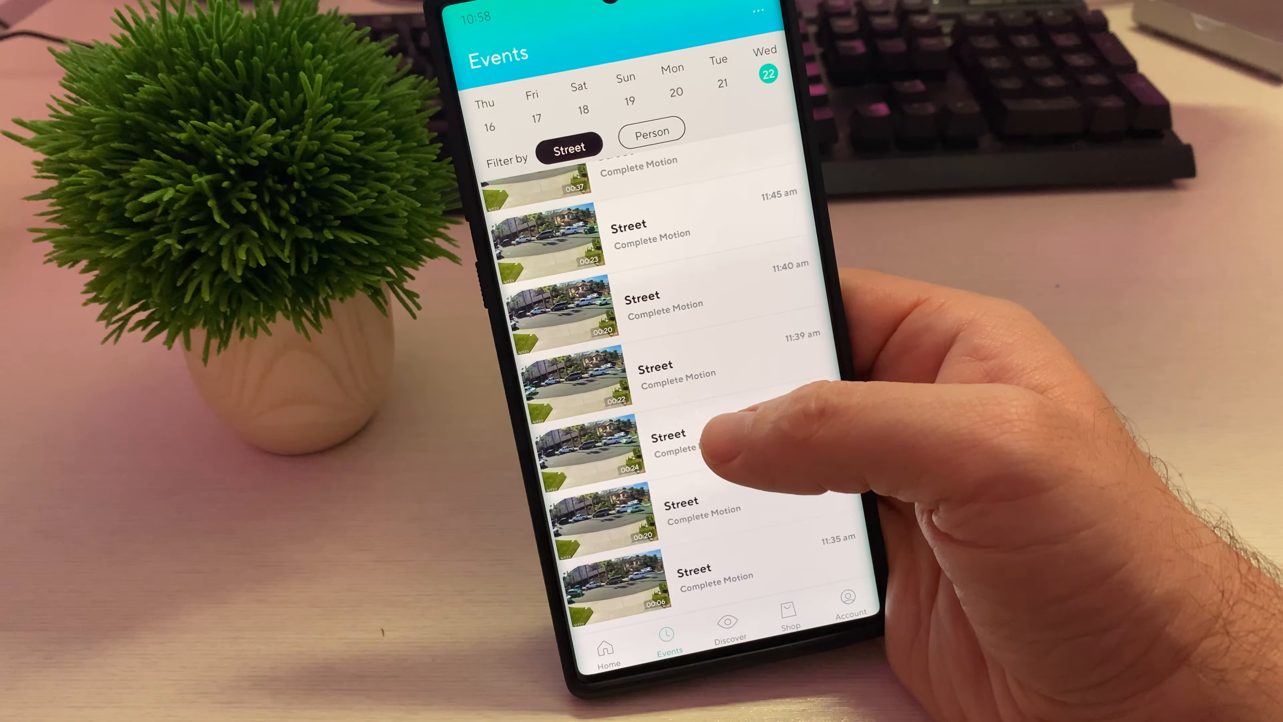
scroll("down", 3)
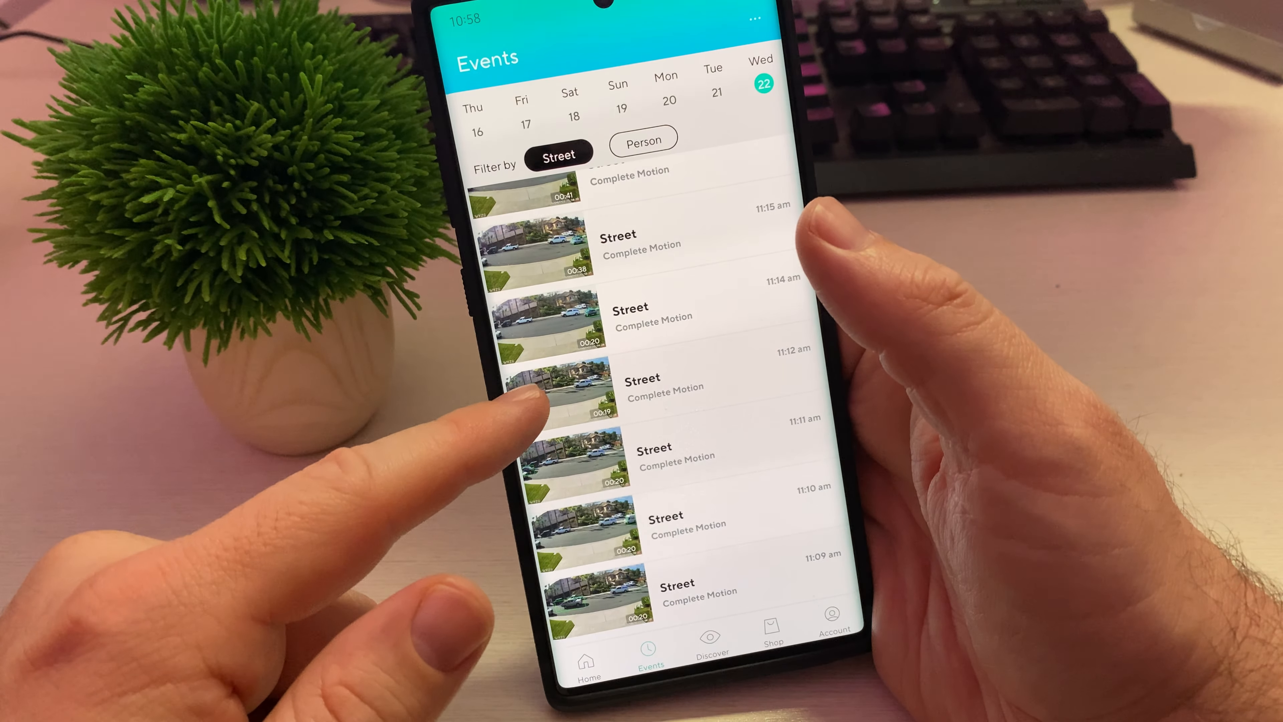
scroll("down", 3)
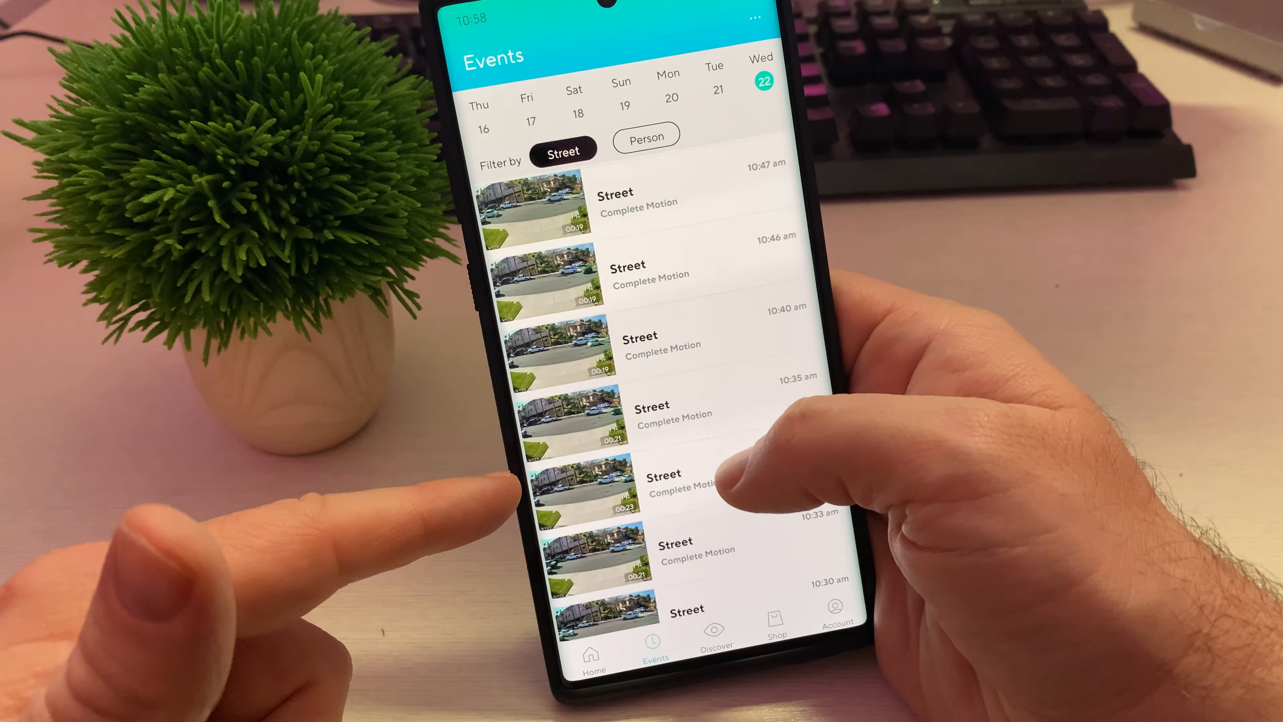
scroll("down", 3)
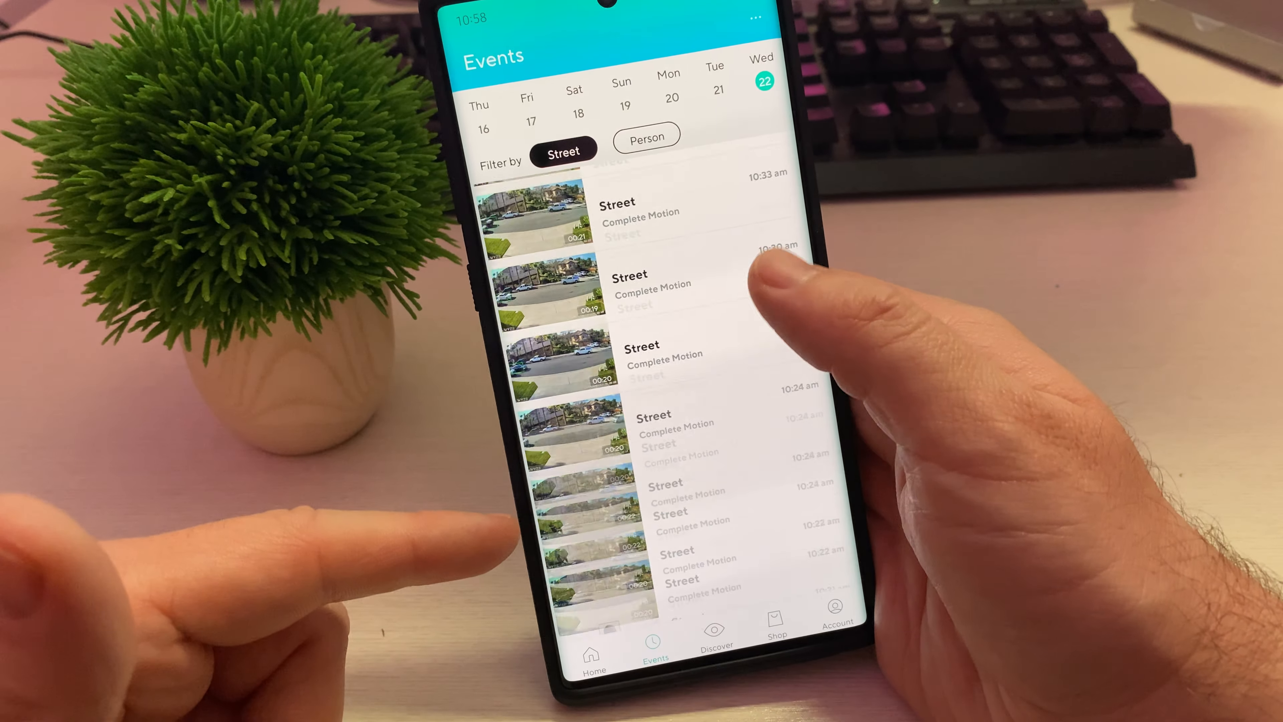
scroll("down", 3)
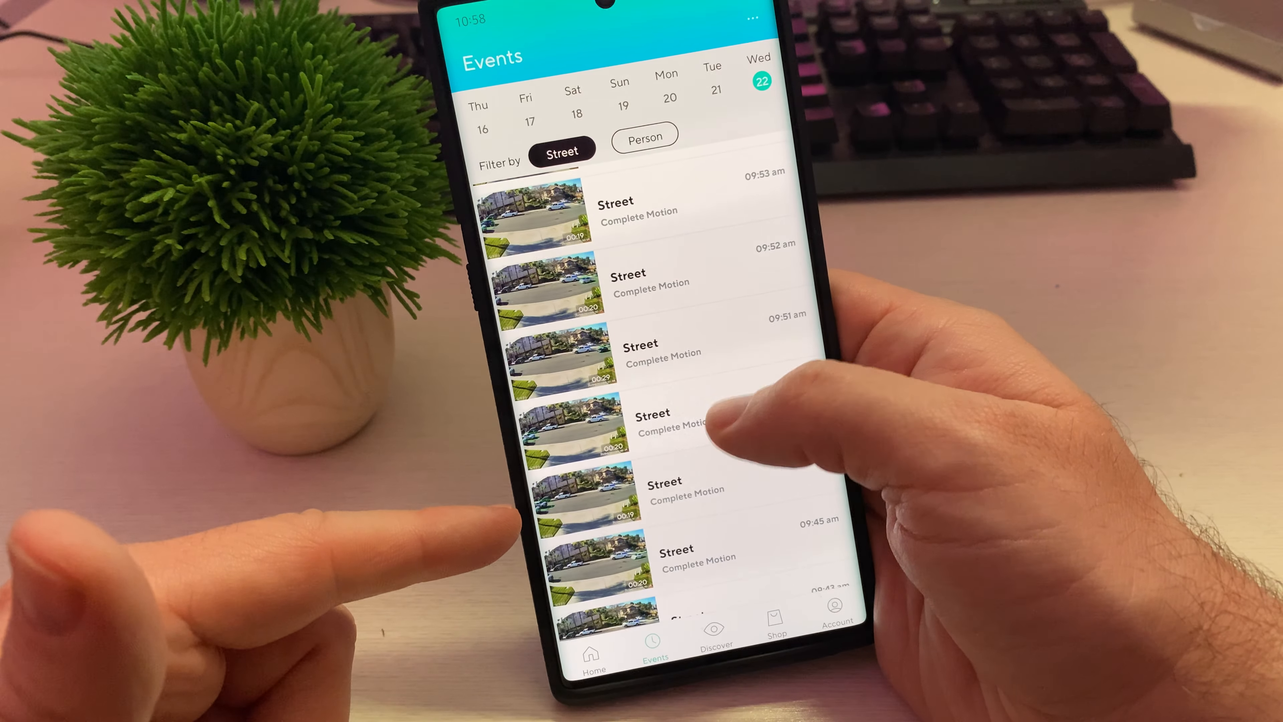
scroll("down", 3)
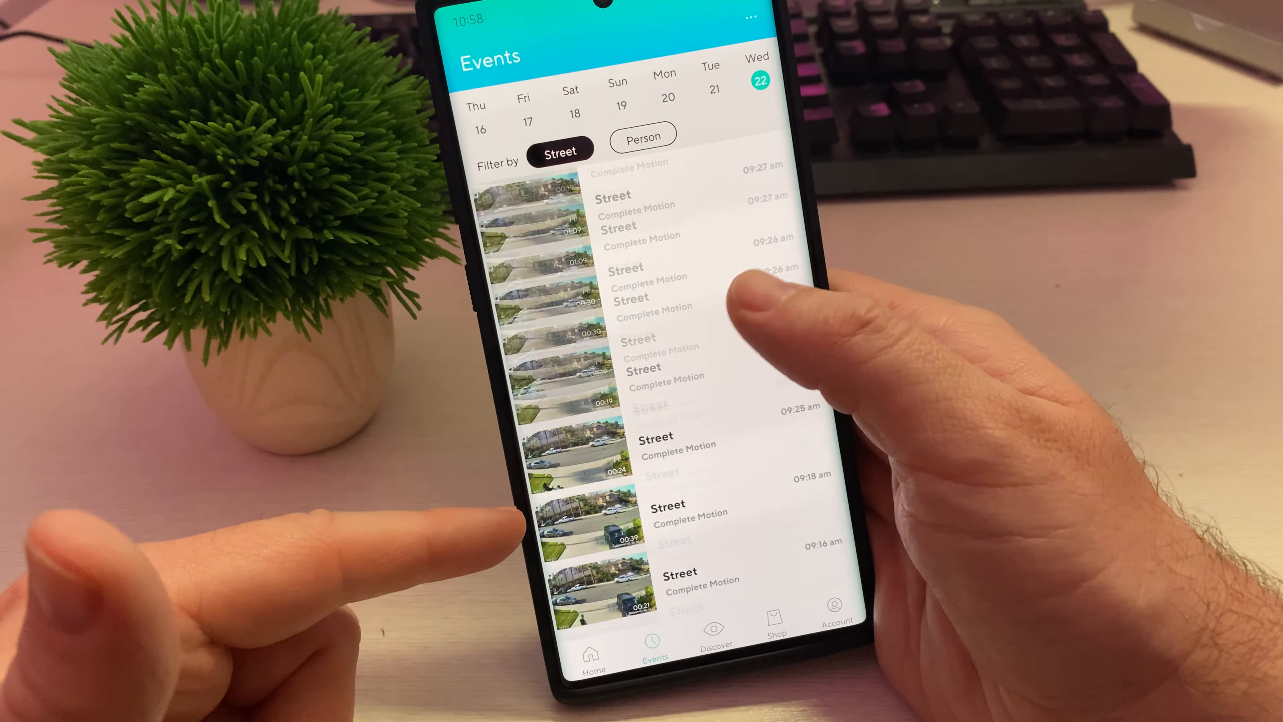
scroll("down", 3)
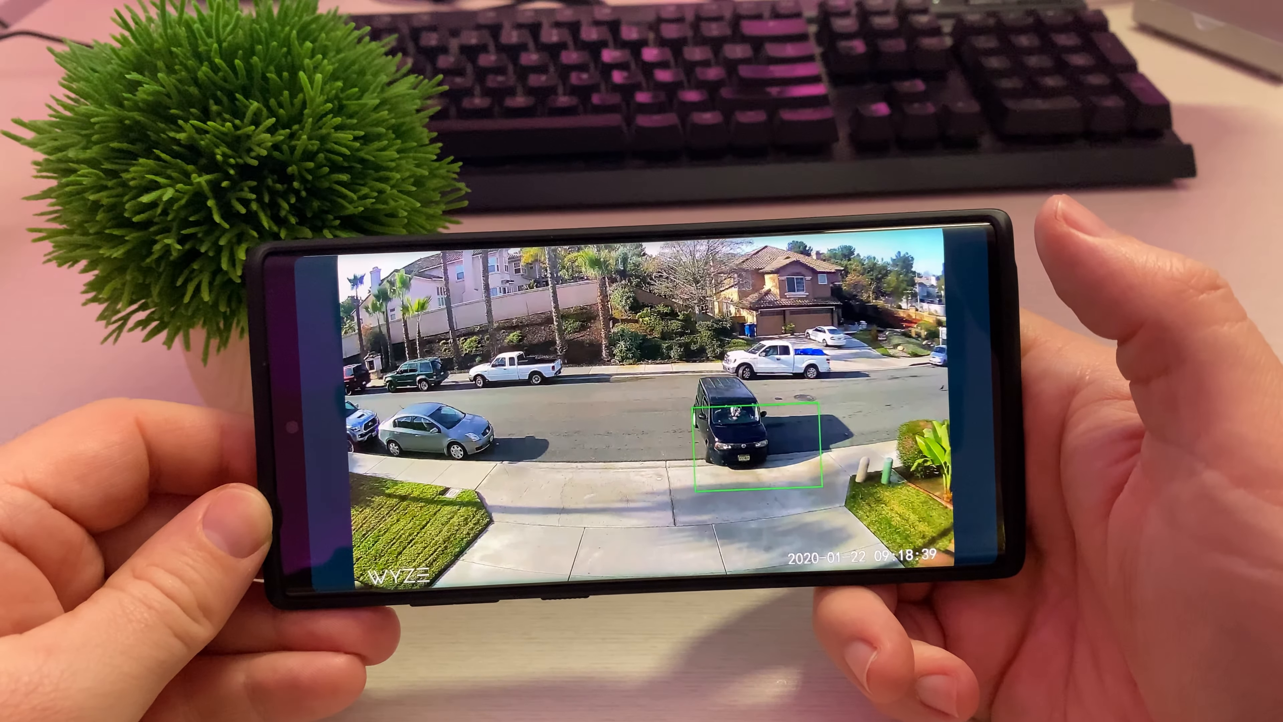
Reveal the playback controls over the 09:18 am Street clip paused on the dark van
left_click(642, 401)
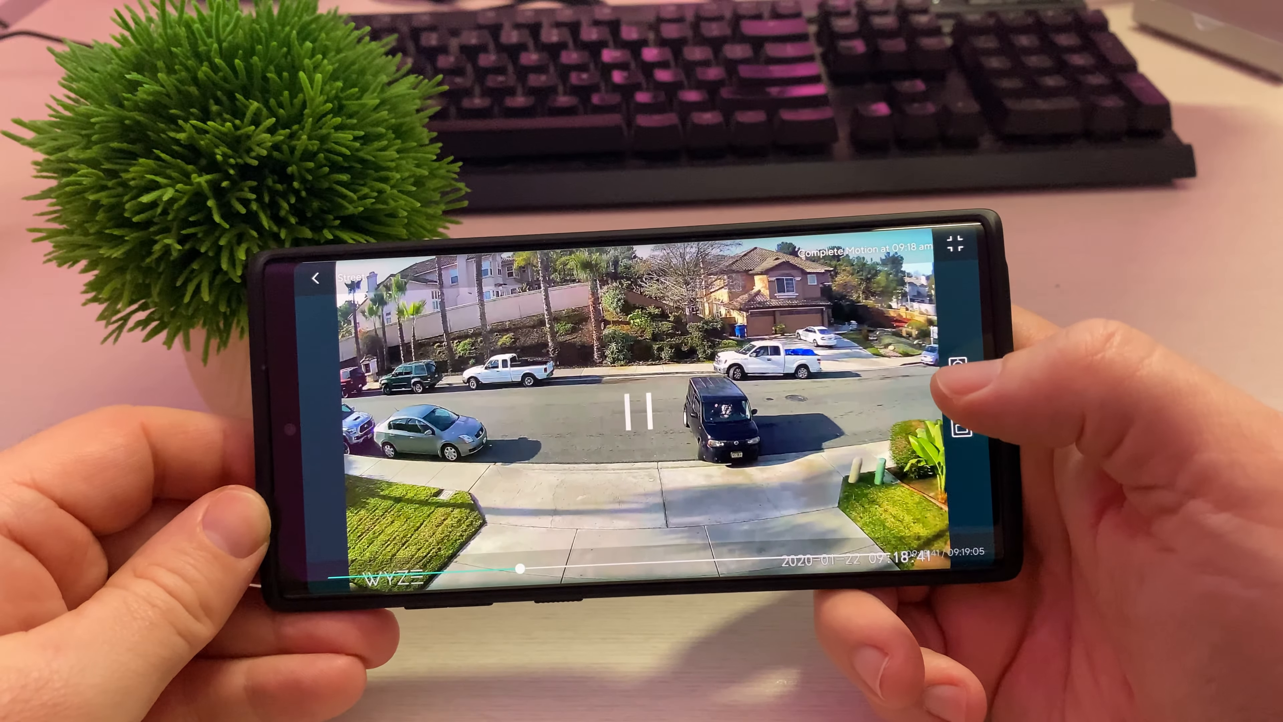